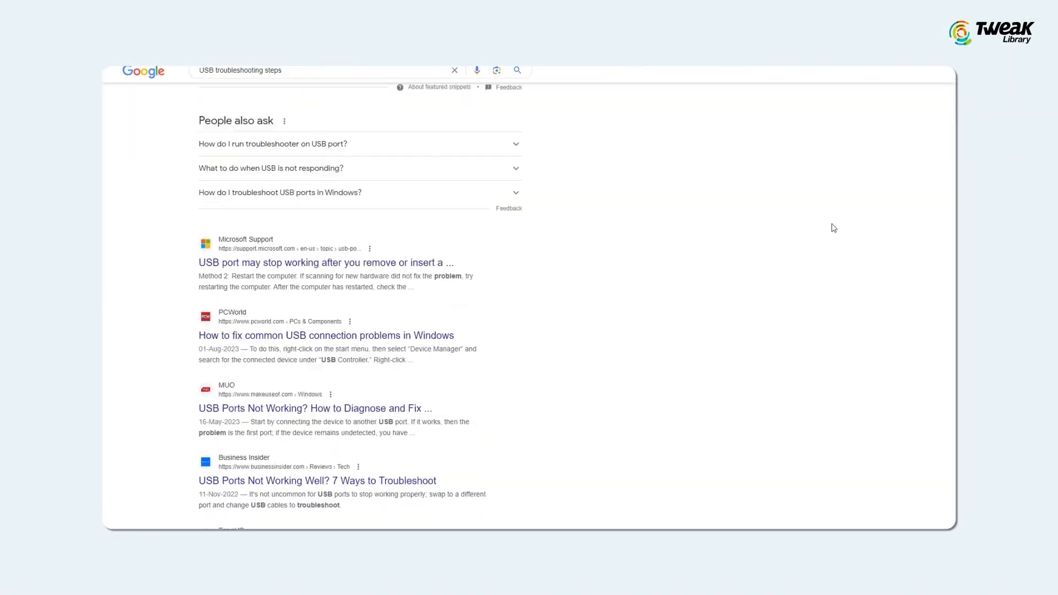
Scroll through the Google results for USB troubleshooting steps.
scroll("down", 3)
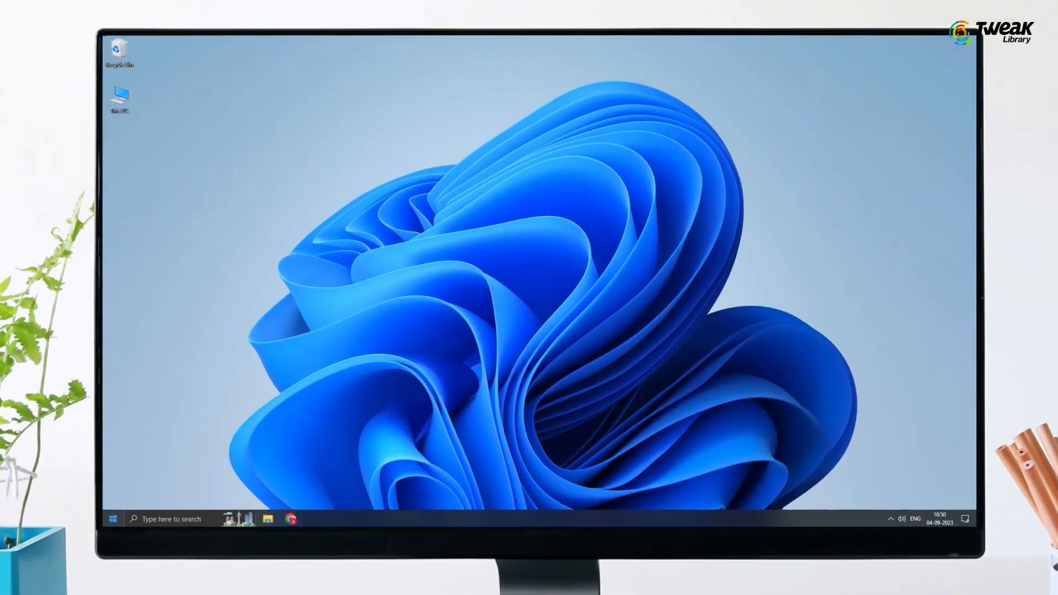
Launch Device Manager from the Start menu and begin Update driver for the SanDisk Cruzer Blade under Disk drives.
right_click(113, 519)
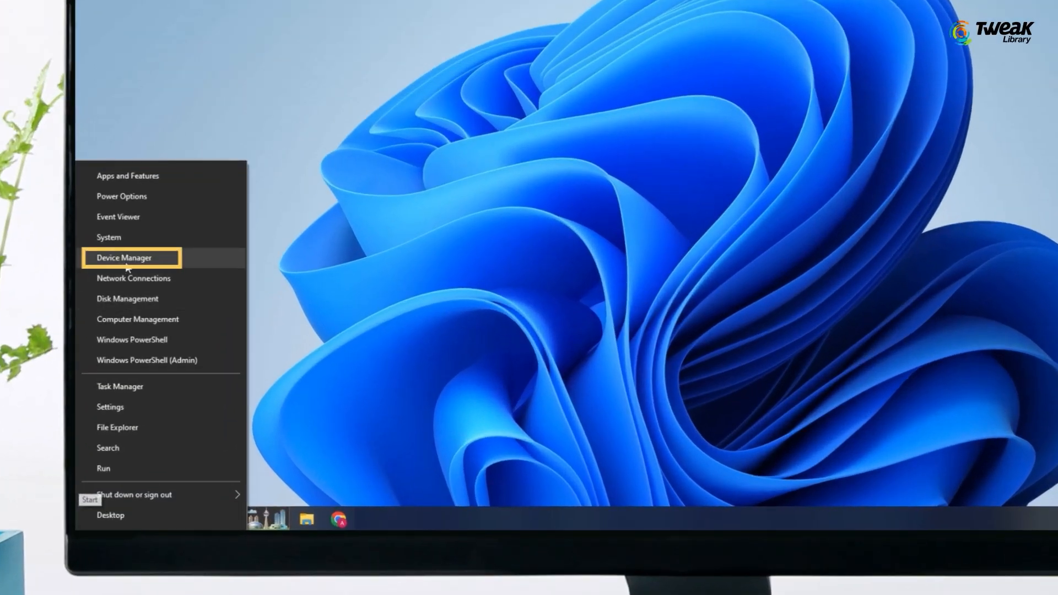
left_click(125, 258)
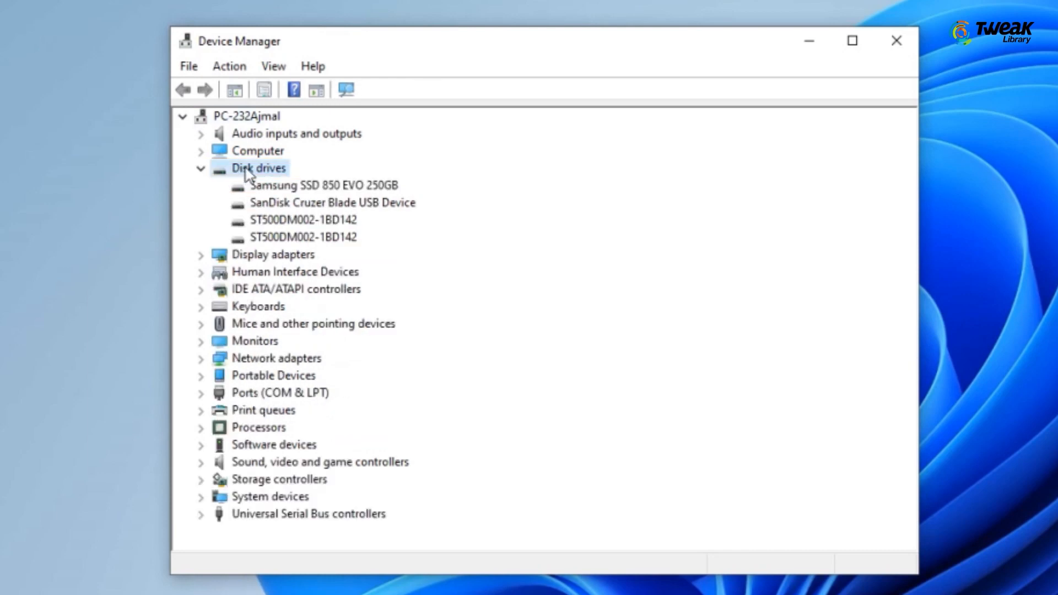
left_click(333, 203)
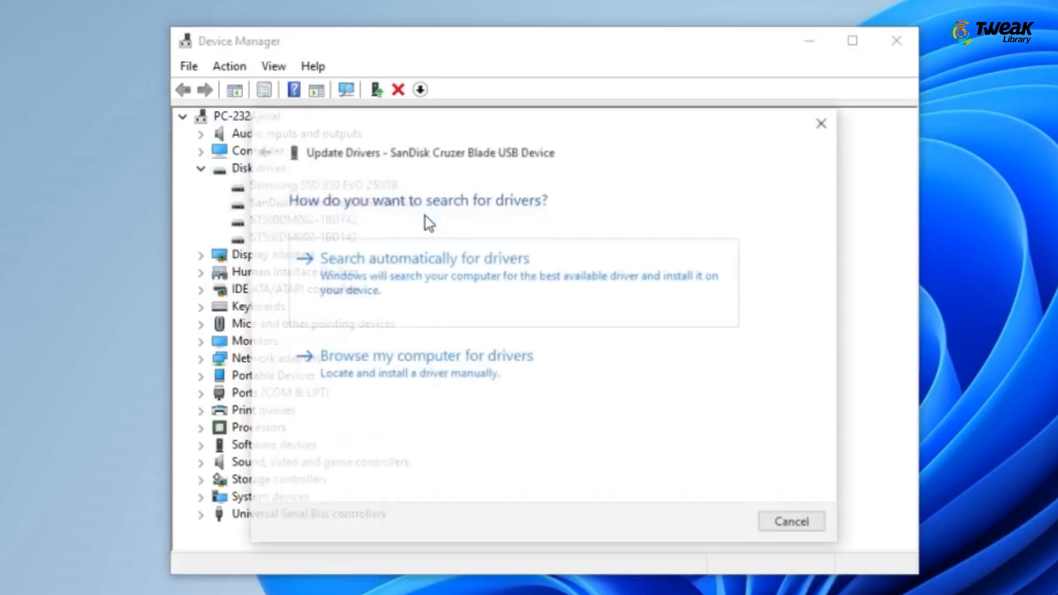
left_click(425, 258)
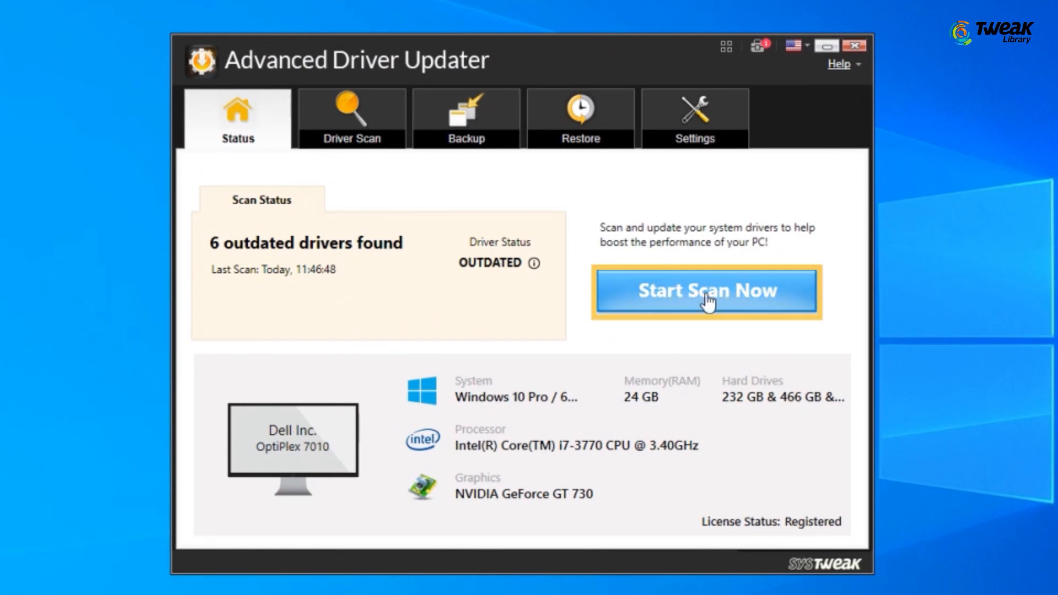
Run Start Scan Now in Advanced Driver Updater to list the six outdated drivers.
left_click(705, 291)
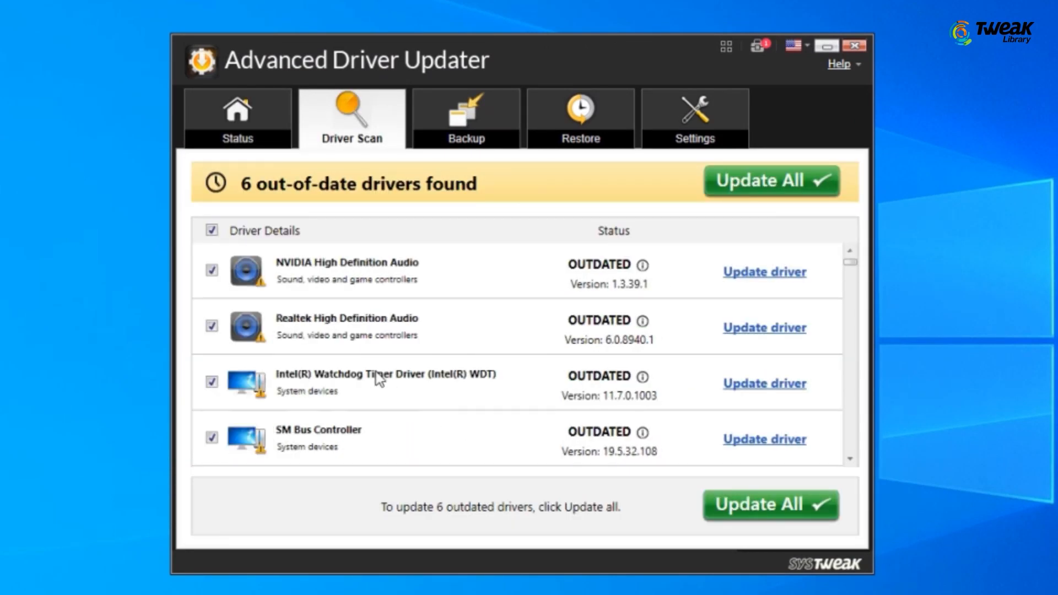
left_click(769, 179)
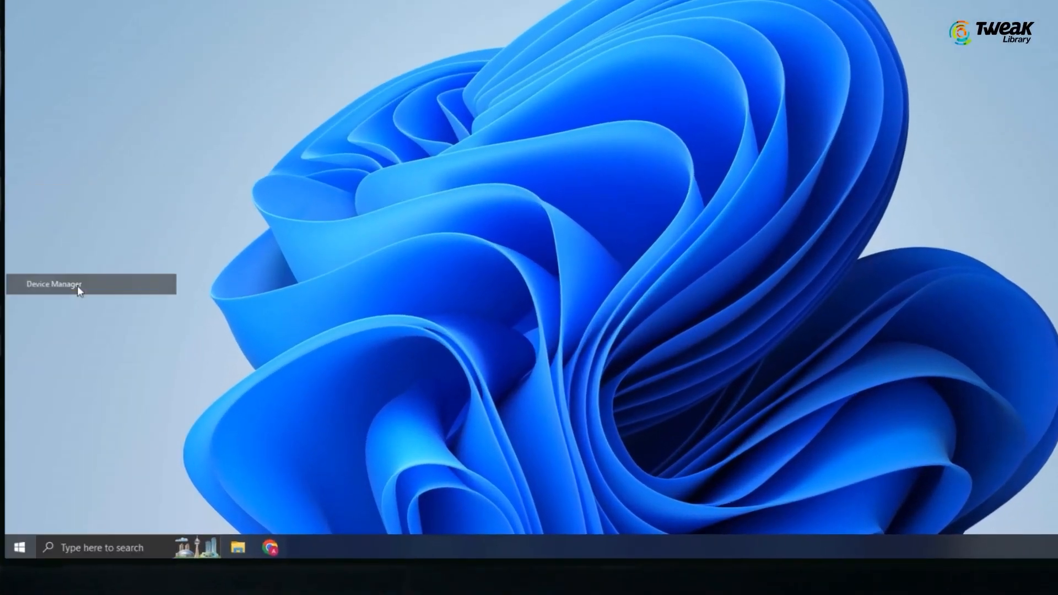
Uninstall the SanDisk Cruzer Blade USB Device from Disk drives and confirm the removal.
left_click(54, 284)
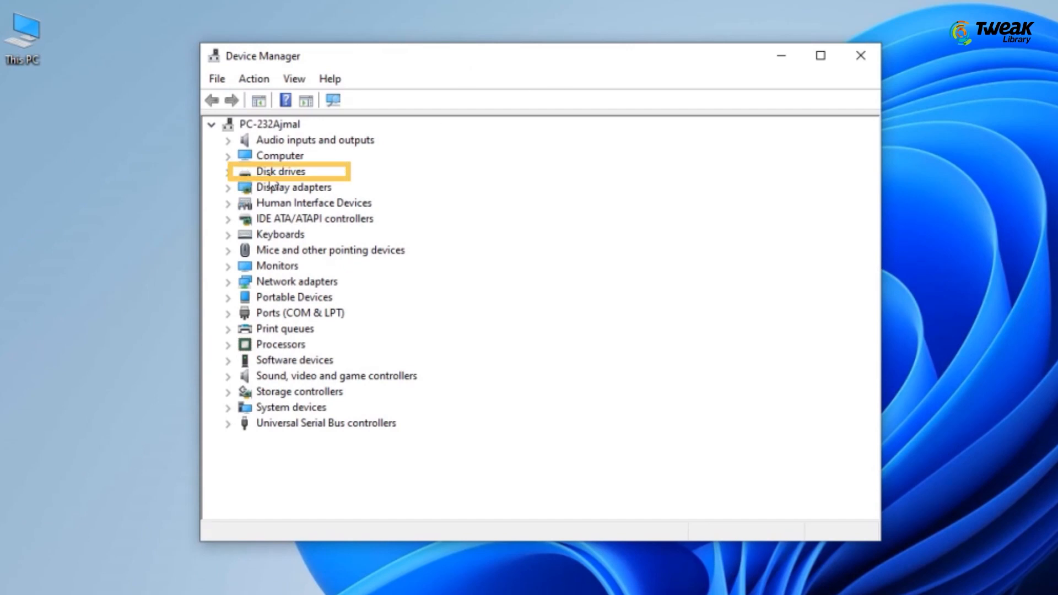
right_click(348, 203)
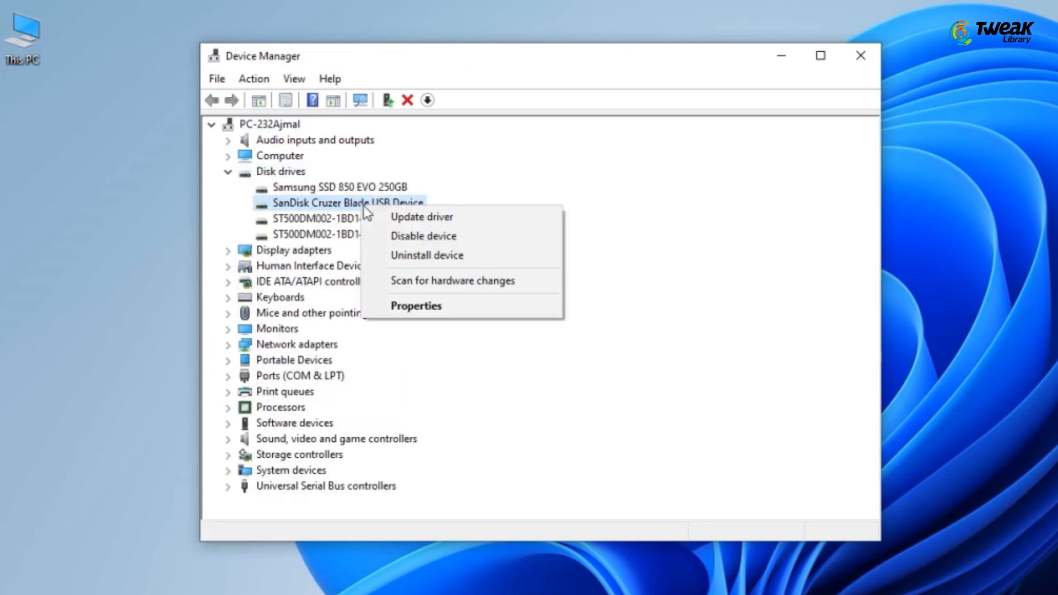
left_click(426, 255)
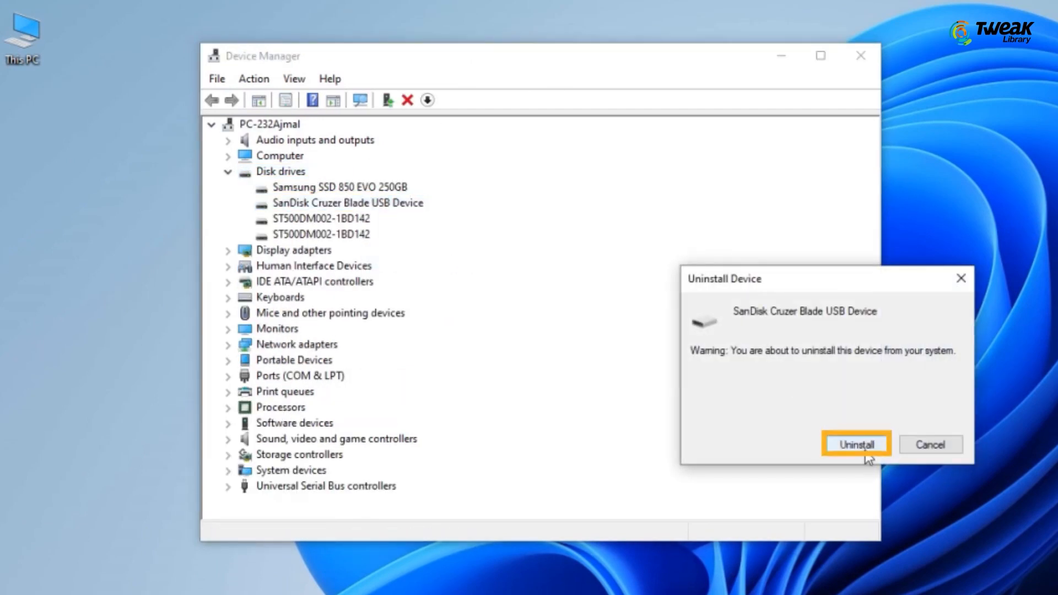
left_click(856, 444)
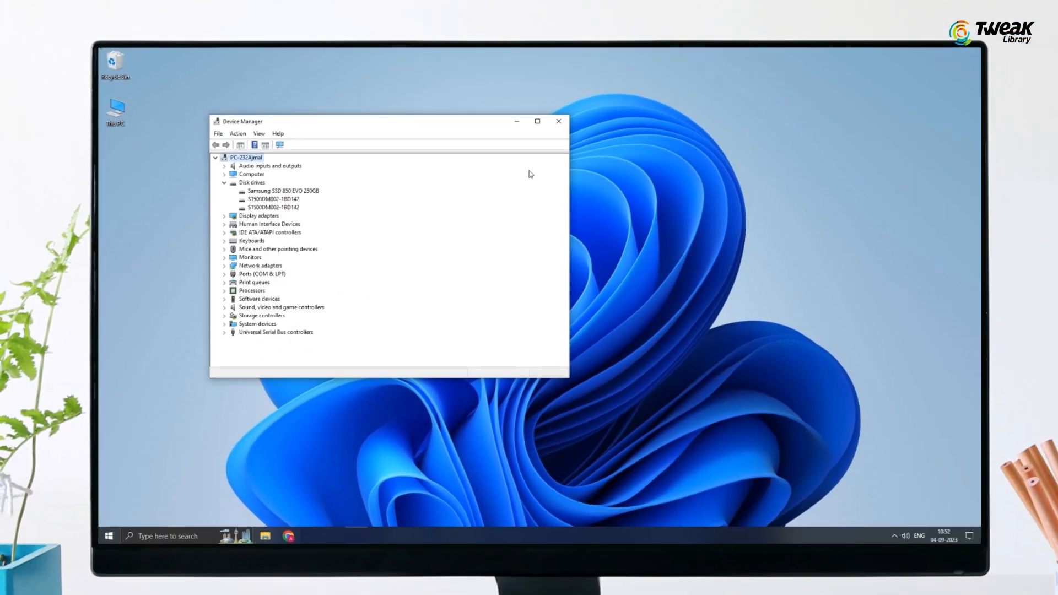
left_click(558, 122)
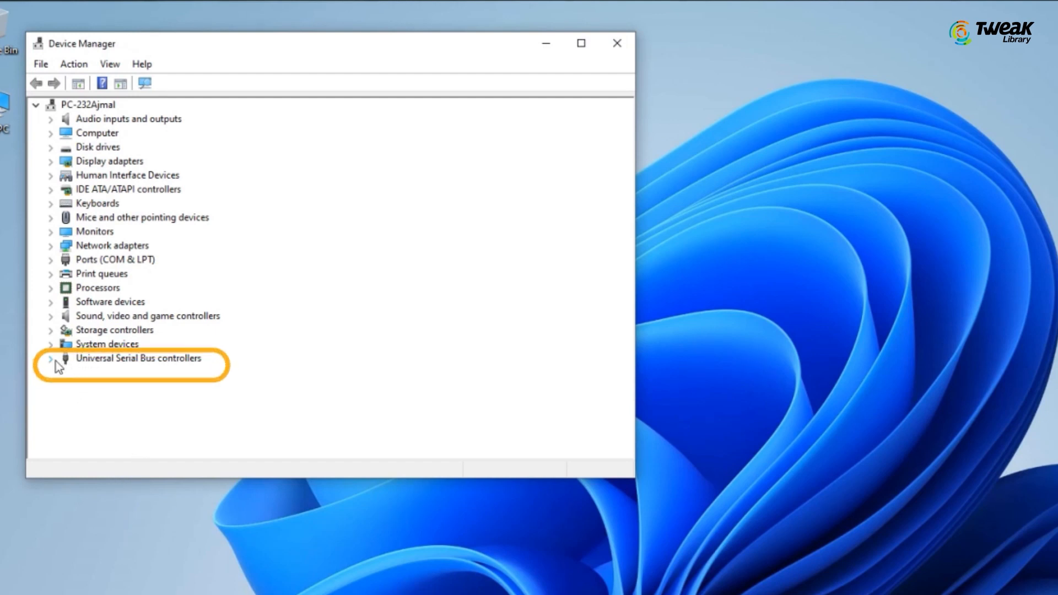
Uncheck 'Allow the computer to turn off this device' for the first USB Root Hub and confirm.
left_click(50, 358)
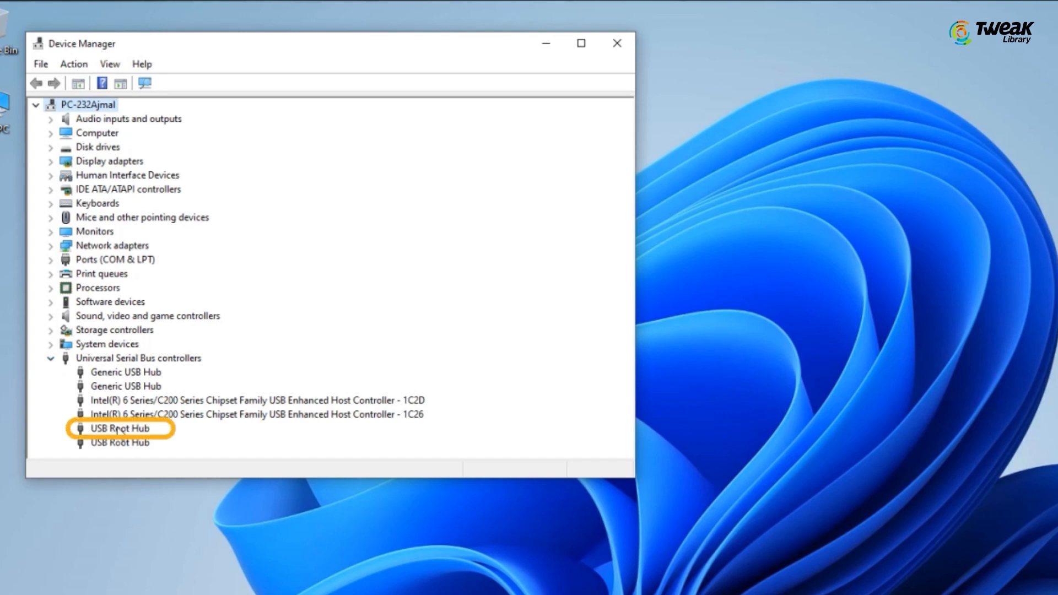
right_click(120, 428)
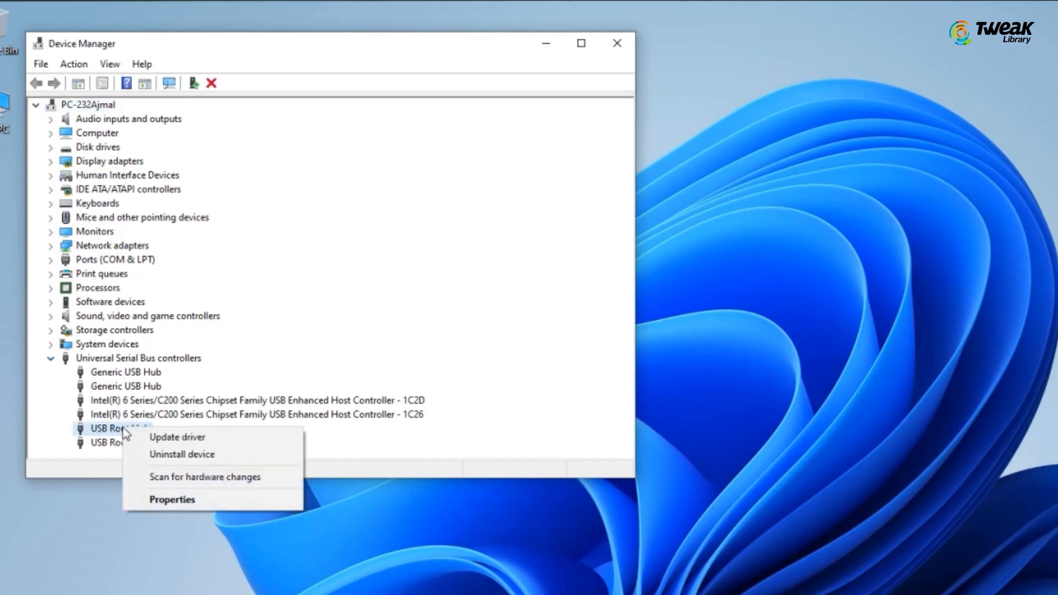
left_click(172, 500)
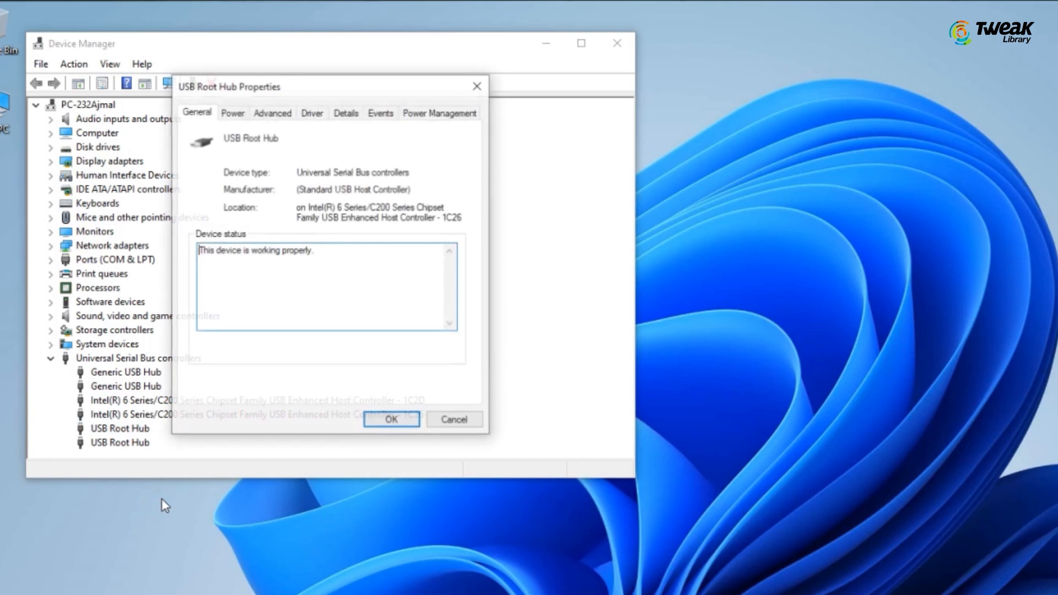
left_click(440, 113)
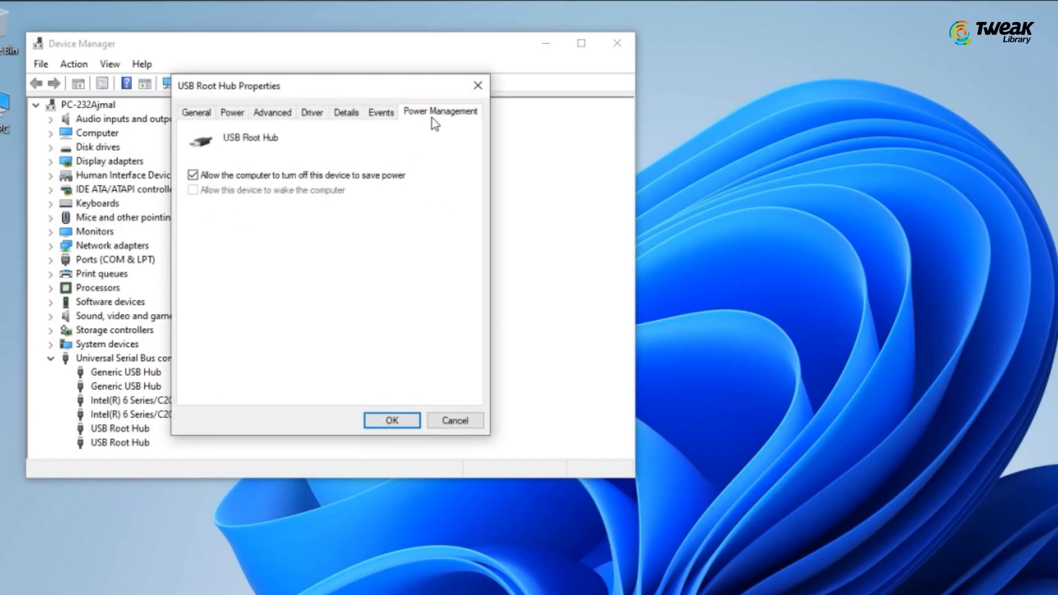
left_click(193, 175)
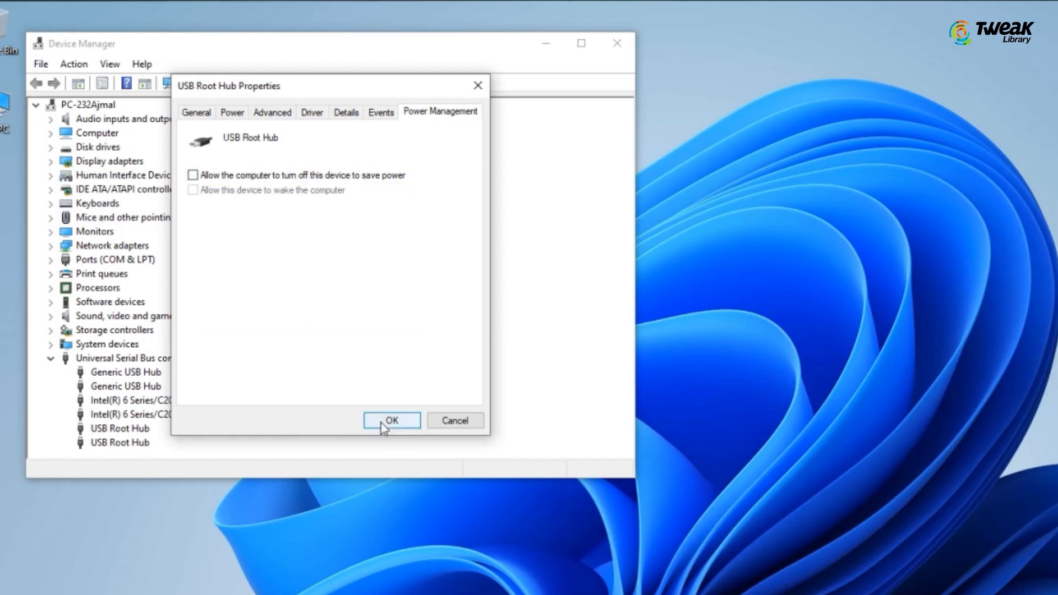
left_click(391, 420)
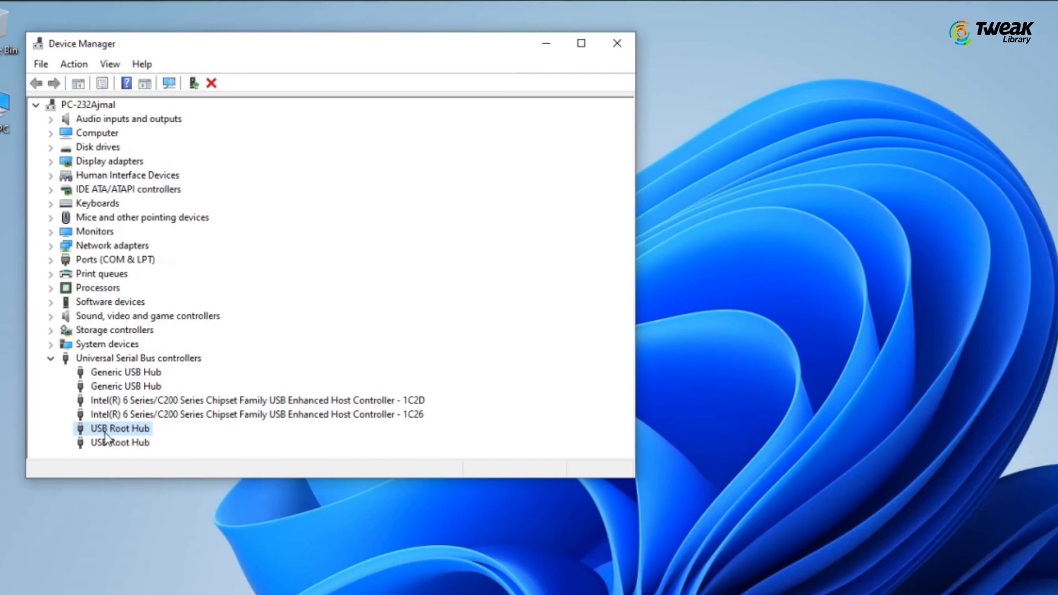
Uncheck the same power-saving option in the second USB Root Hub's Power Management settings.
right_click(119, 442)
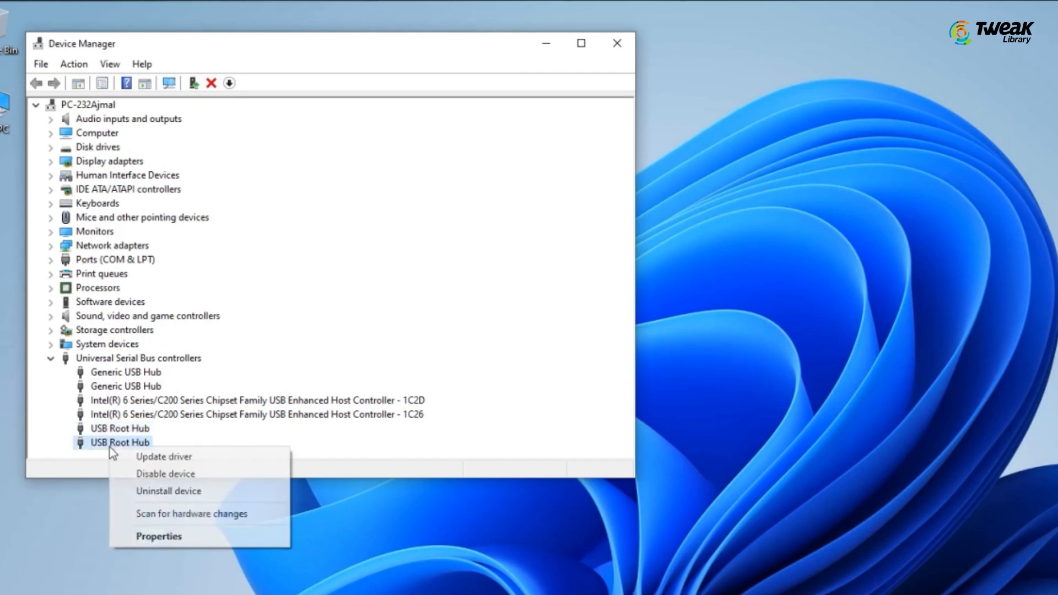
left_click(159, 535)
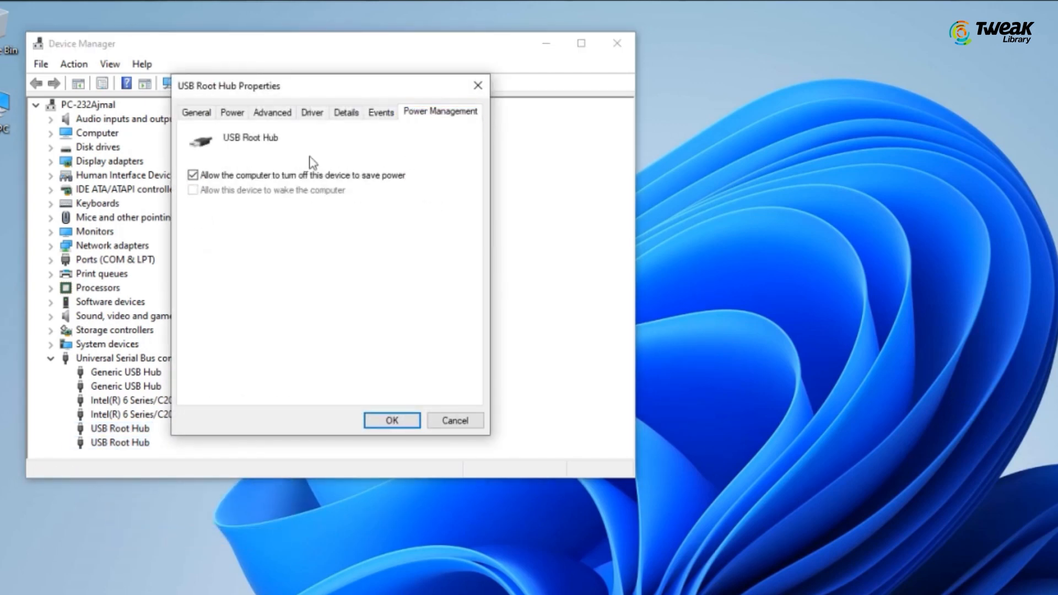
left_click(192, 175)
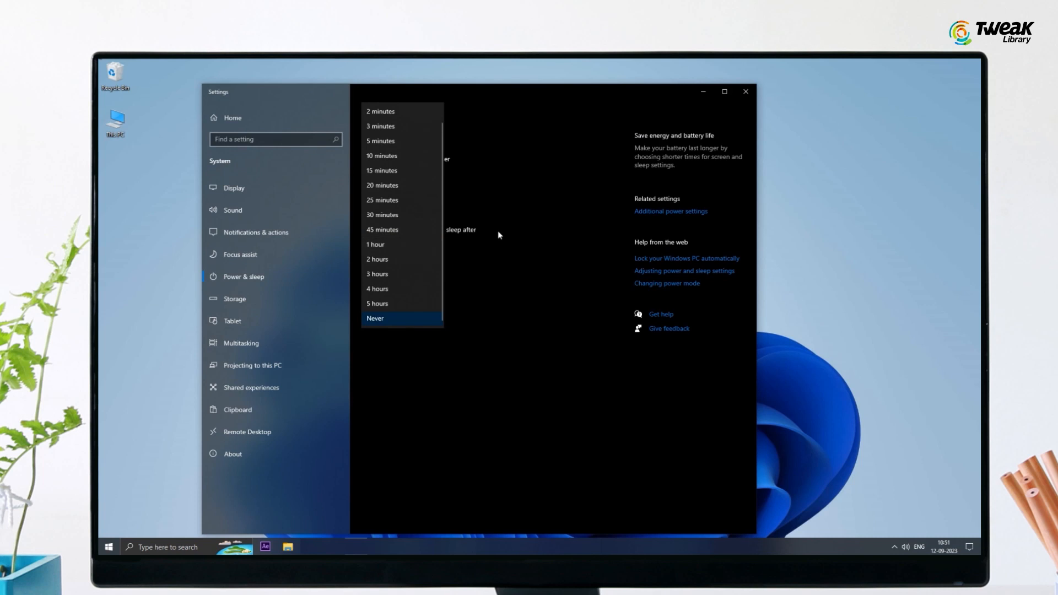
Set sleep to Never, then in the shutdown settings unlock and uncheck Turn on fast startup.
left_click(375, 318)
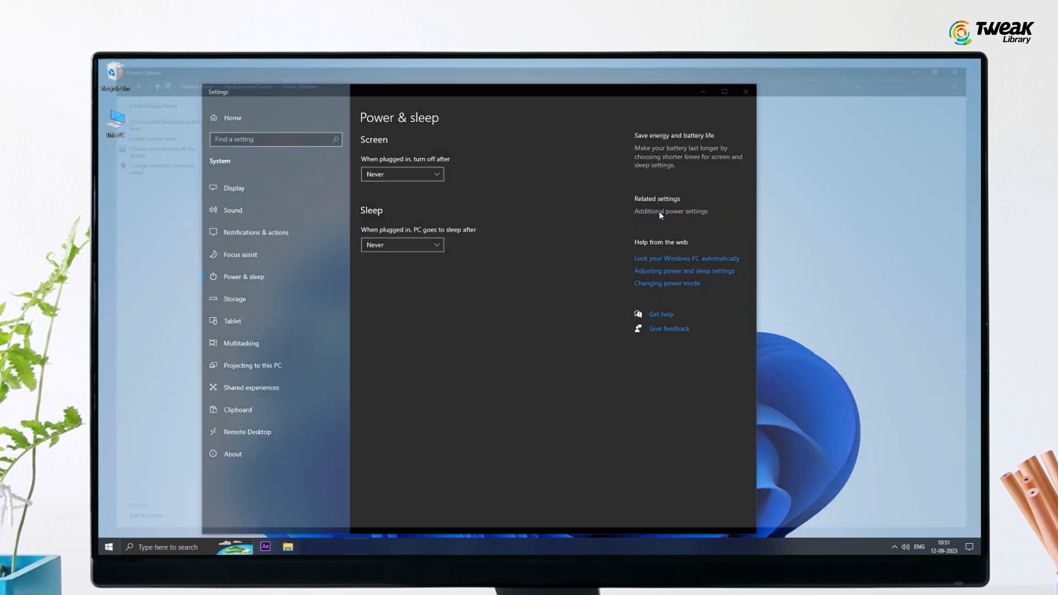
left_click(671, 211)
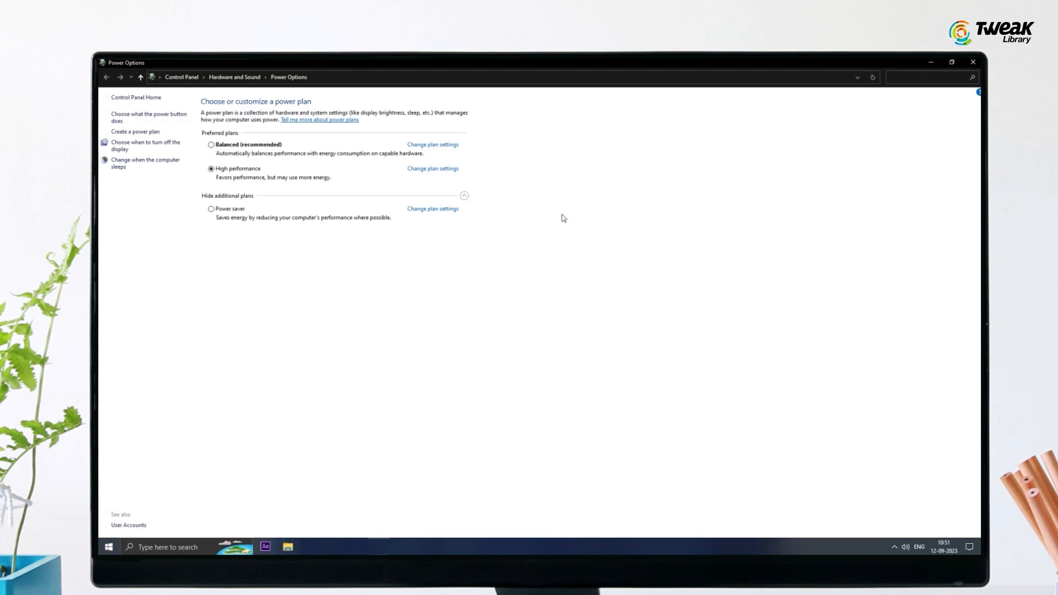
mouse_move(149, 117)
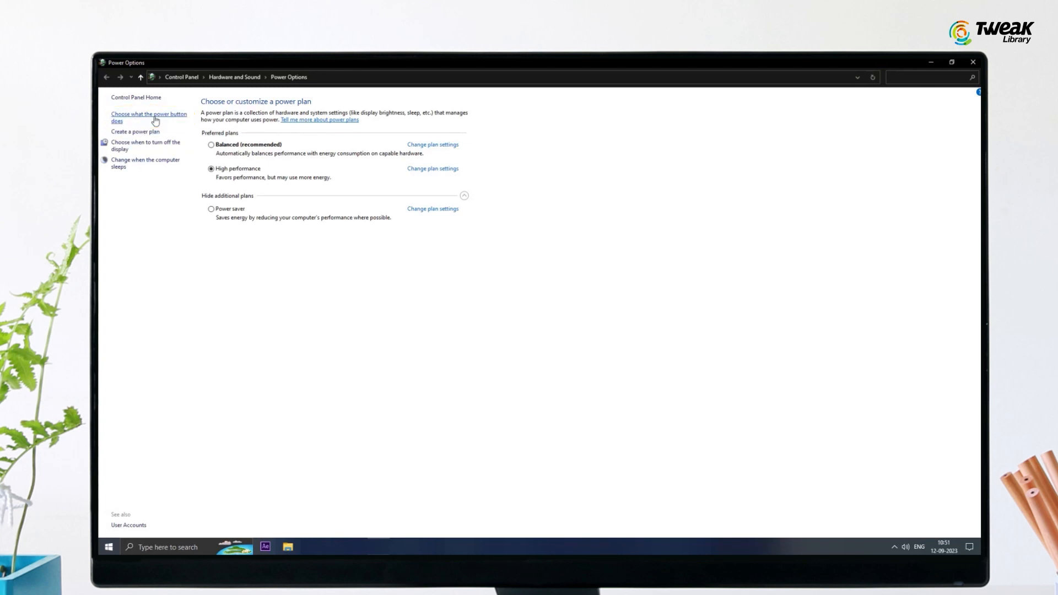
left_click(149, 117)
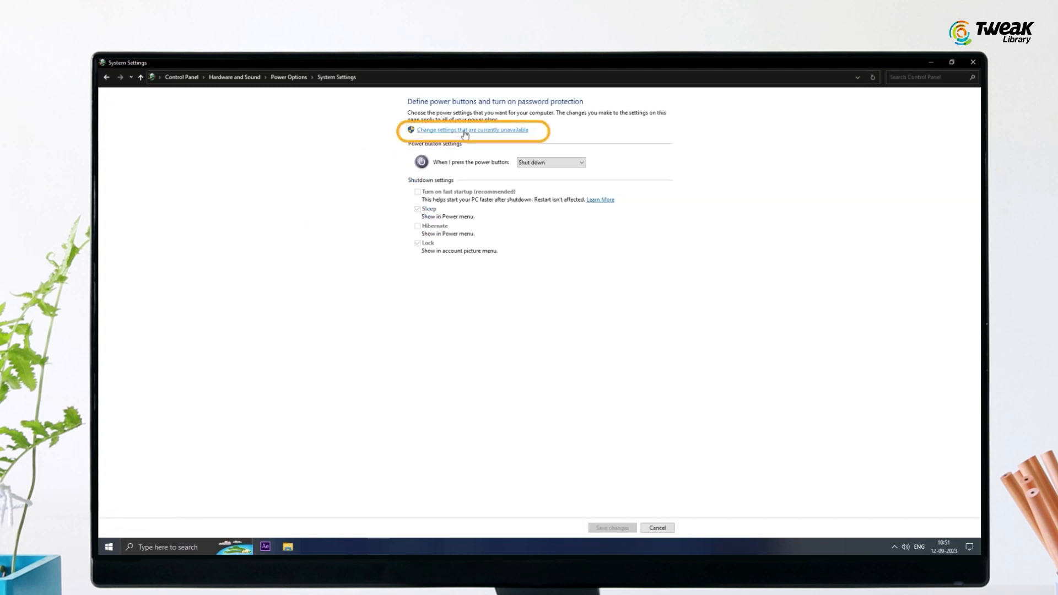
left_click(471, 130)
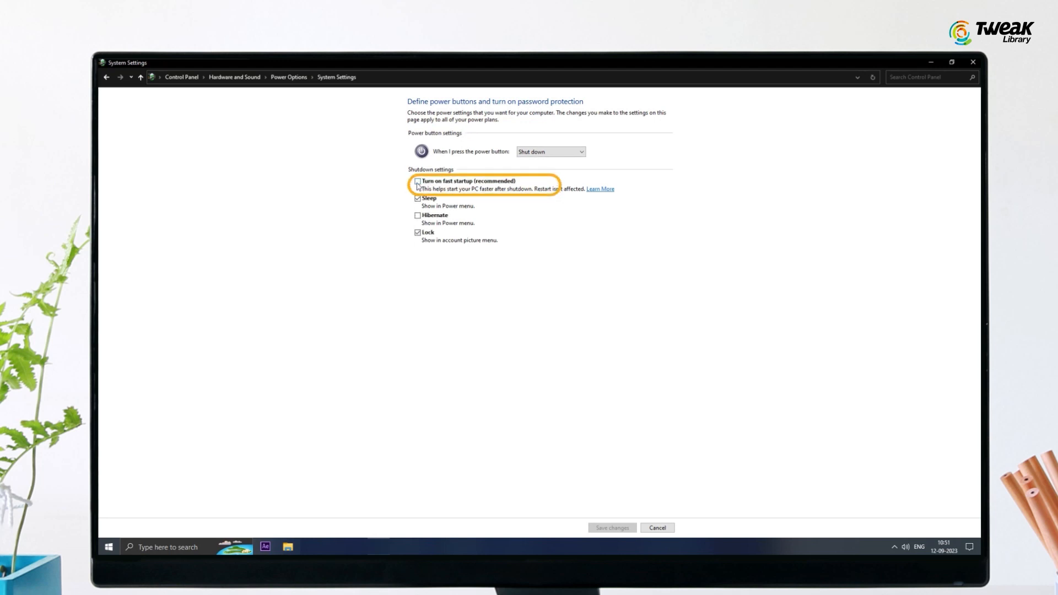
left_click(416, 181)
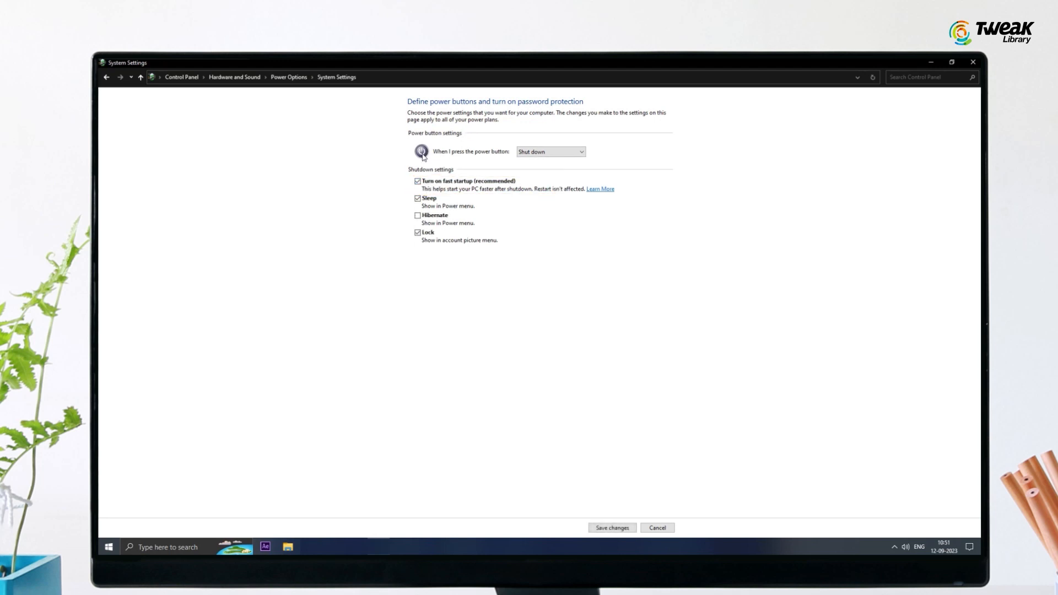
mouse_move(494, 162)
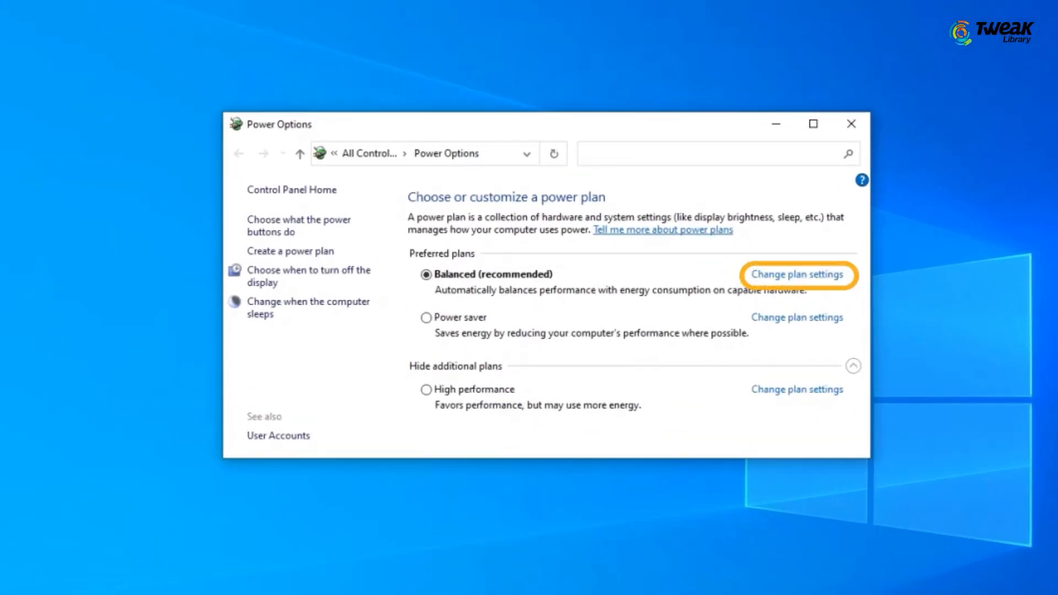
Reach the Balanced plan's advanced power settings and scroll to the USB selective suspend setting.
left_click(797, 275)
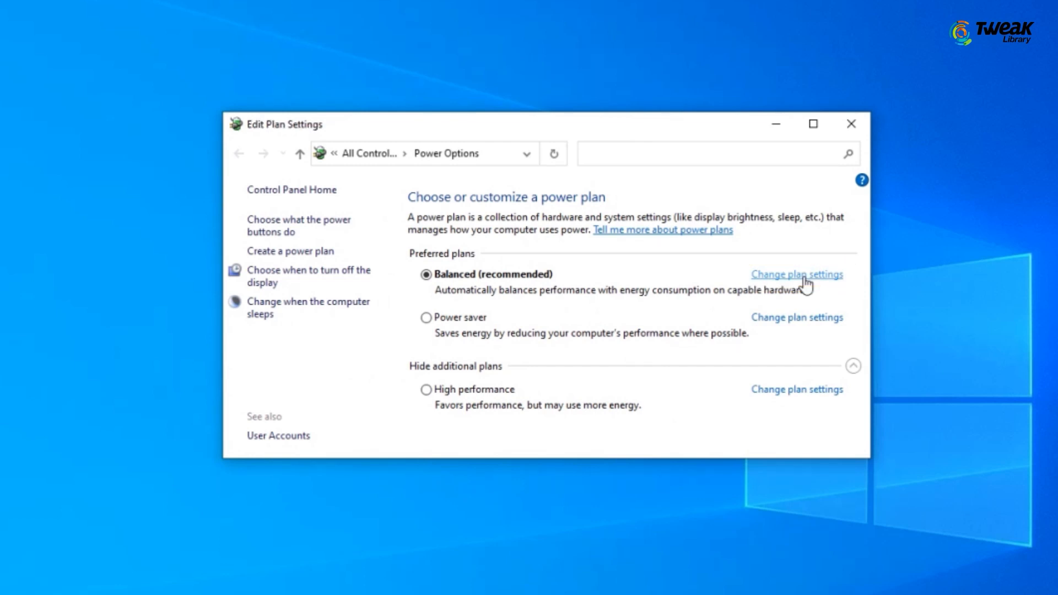
left_click(796, 275)
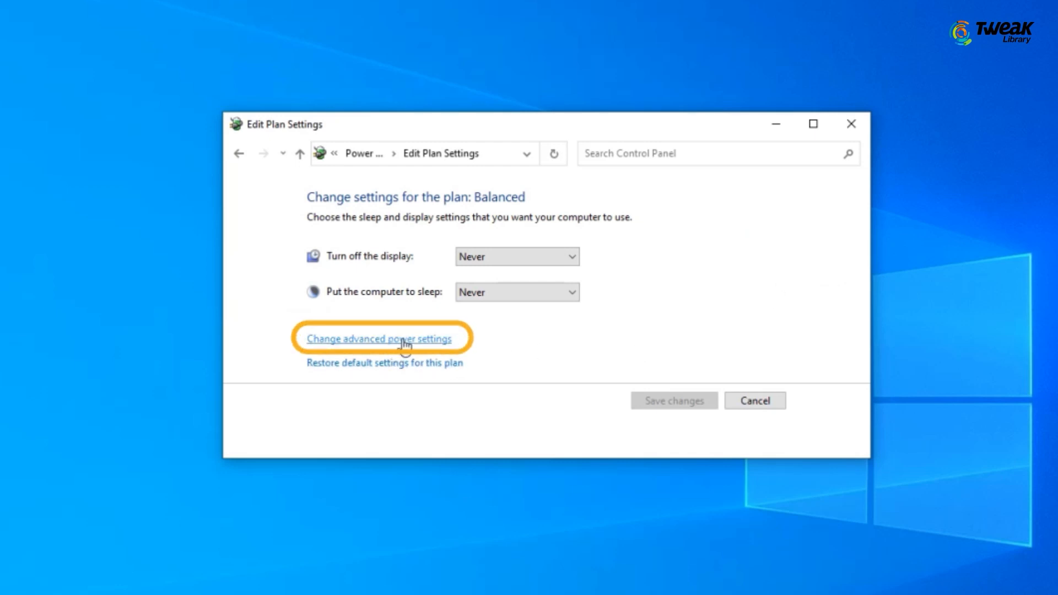
left_click(378, 339)
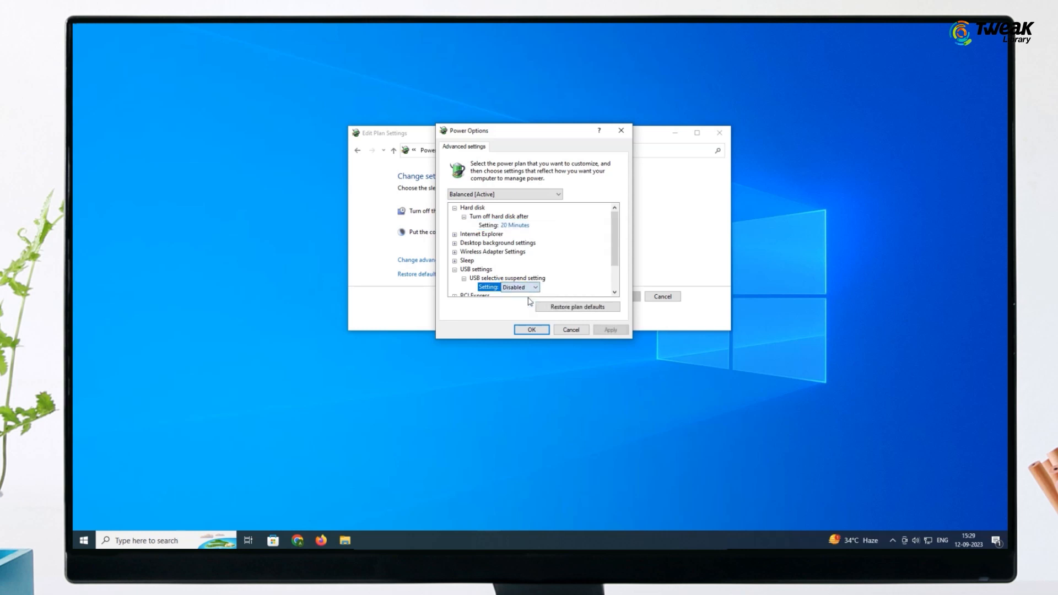
scroll("down", 3)
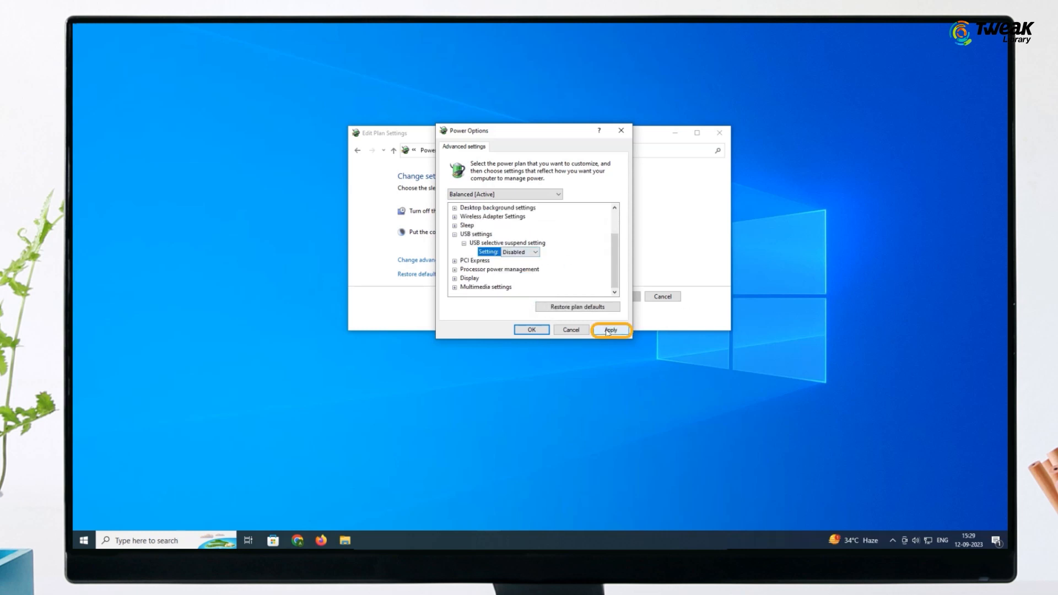